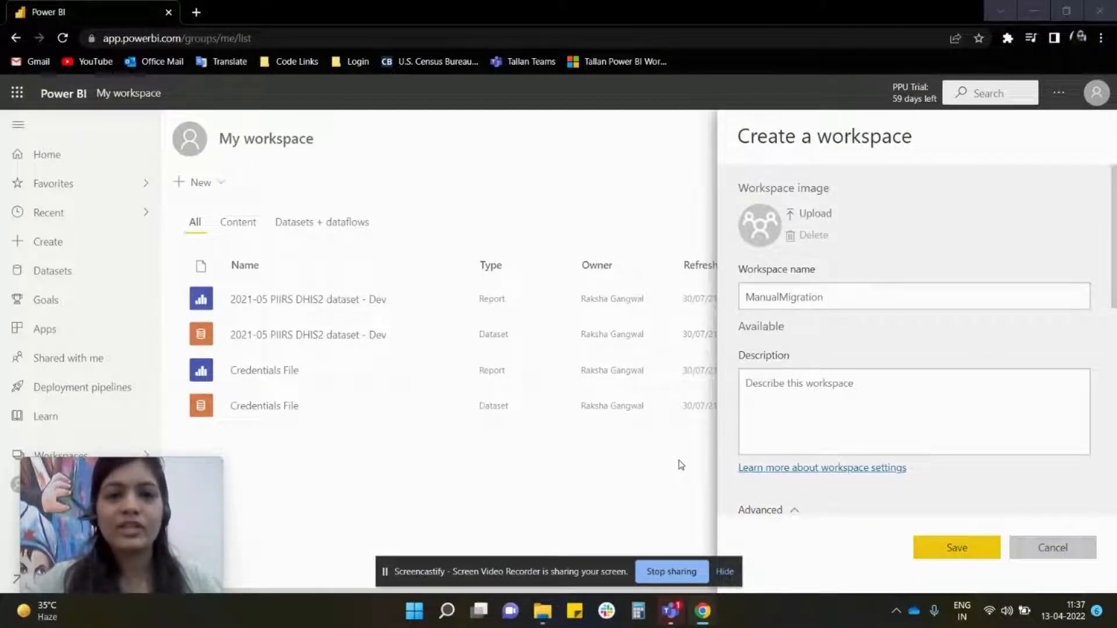
mouse_move(912, 198)
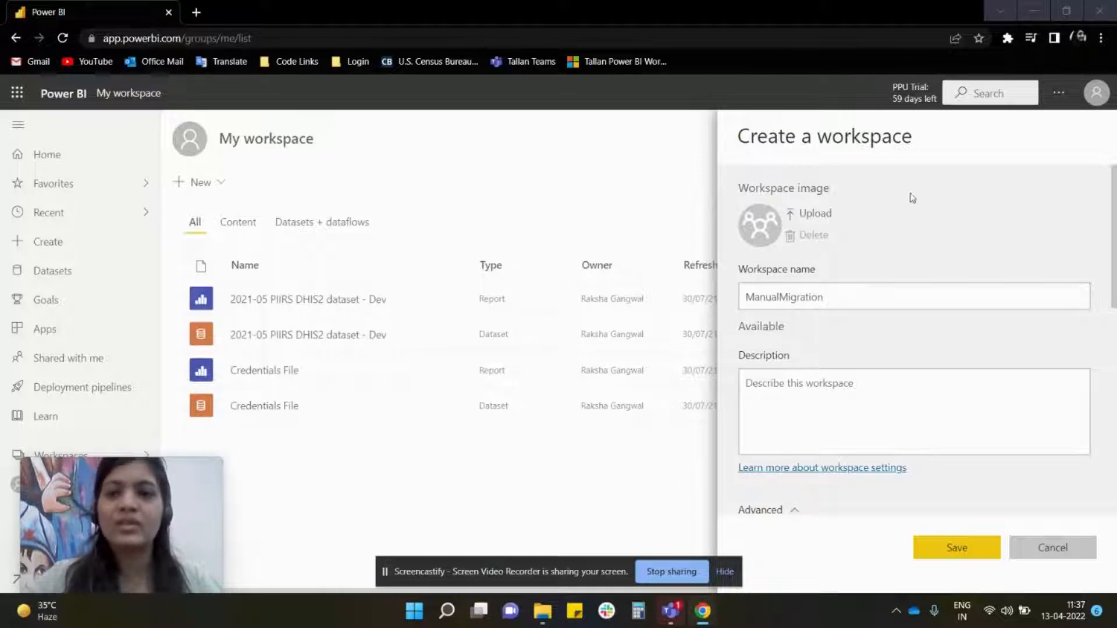
mouse_move(894, 114)
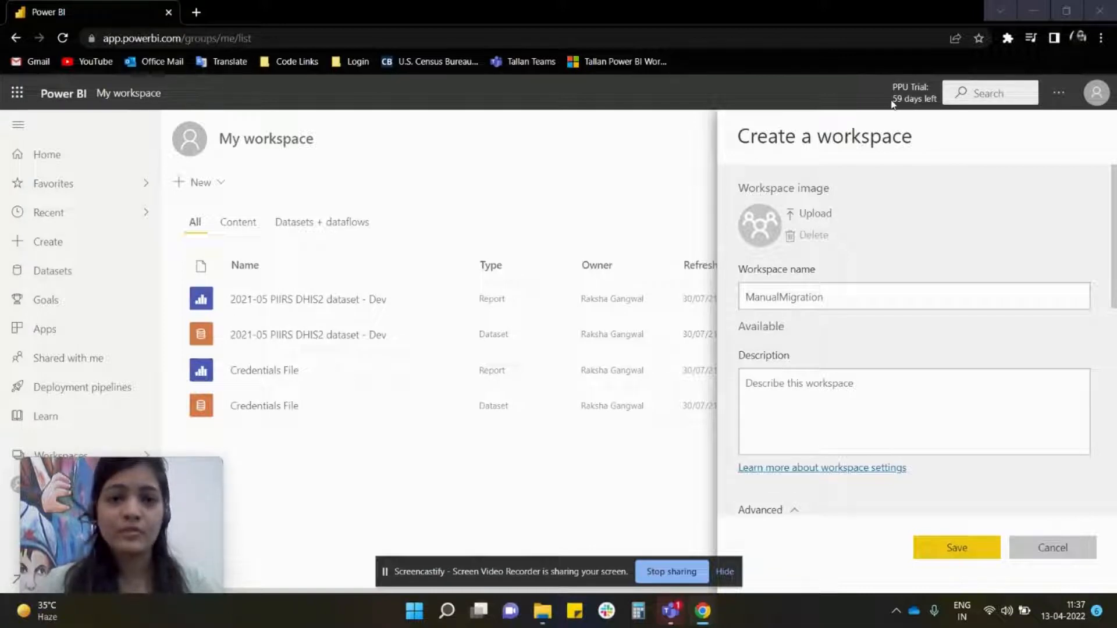
mouse_move(849, 220)
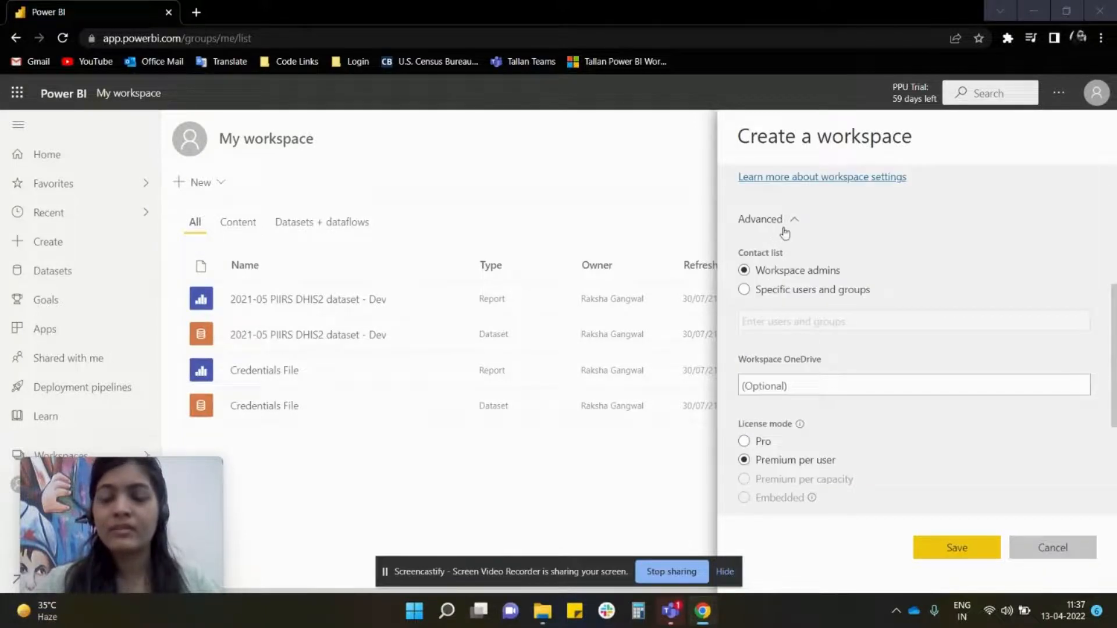
Save the ManualMigration workspace keeping Premium per user licensing and Small dataset storage format
click(915, 382)
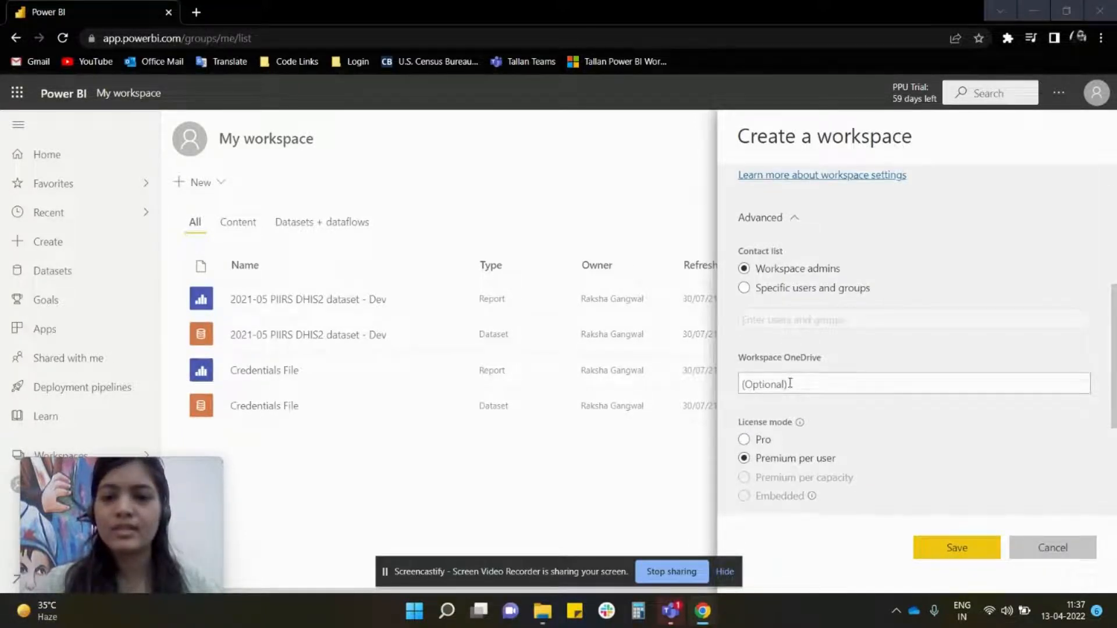
scroll(down, 3)
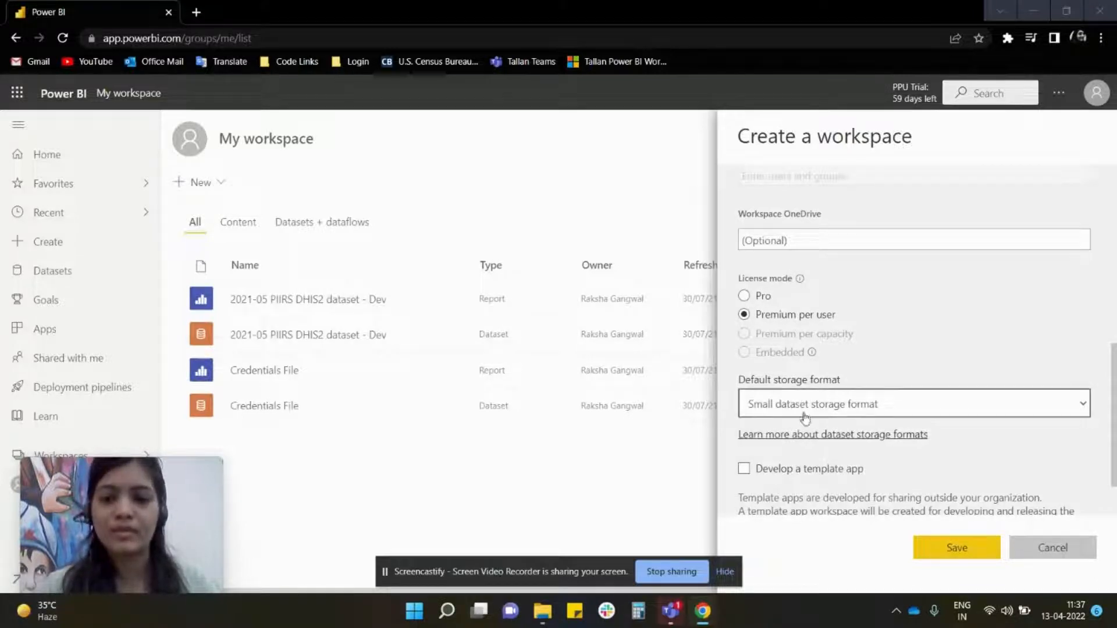
scroll(down, 3)
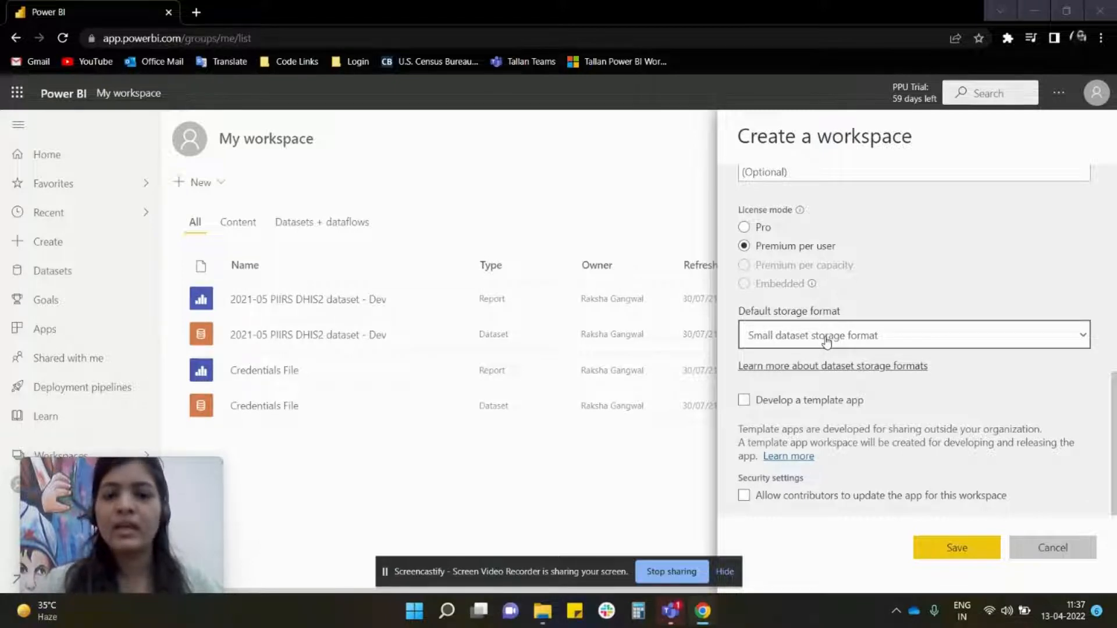
click(956, 547)
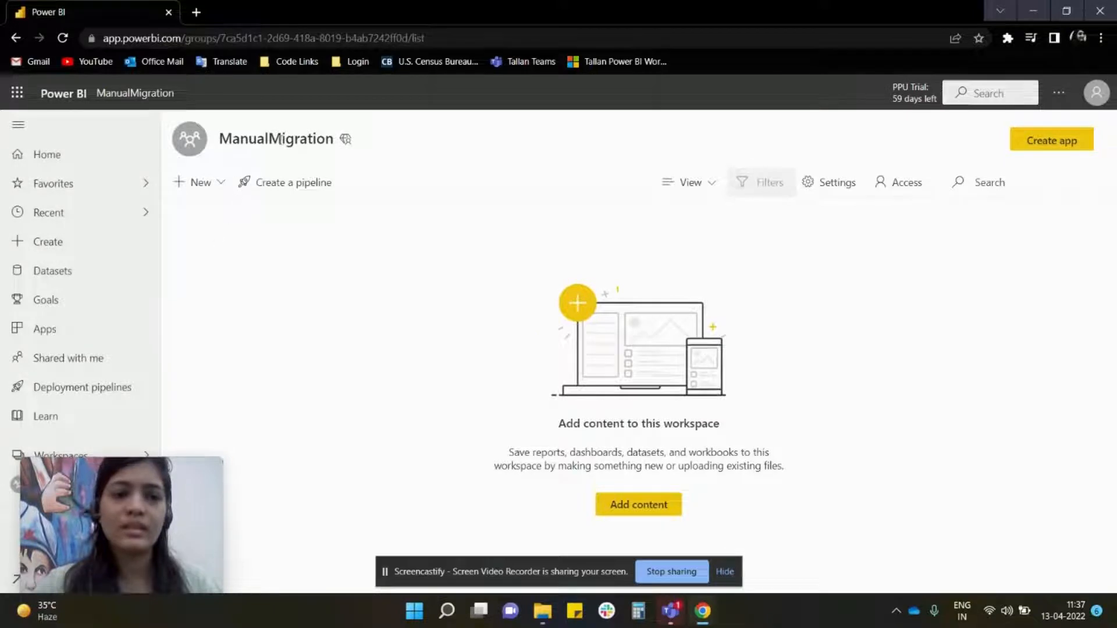
mouse_move(347, 139)
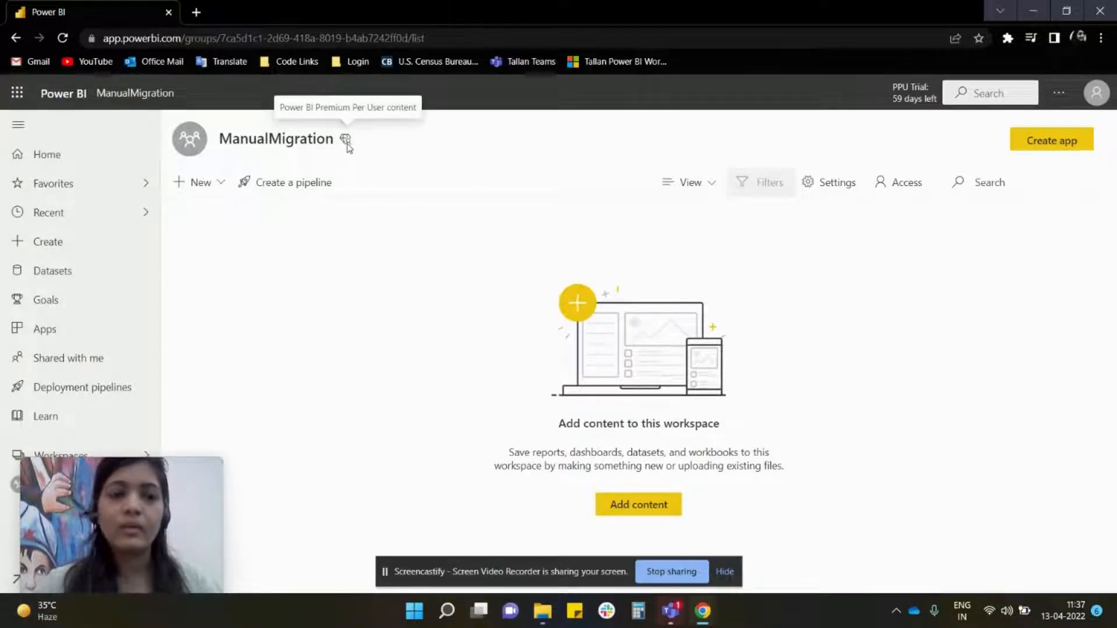
mouse_move(339, 172)
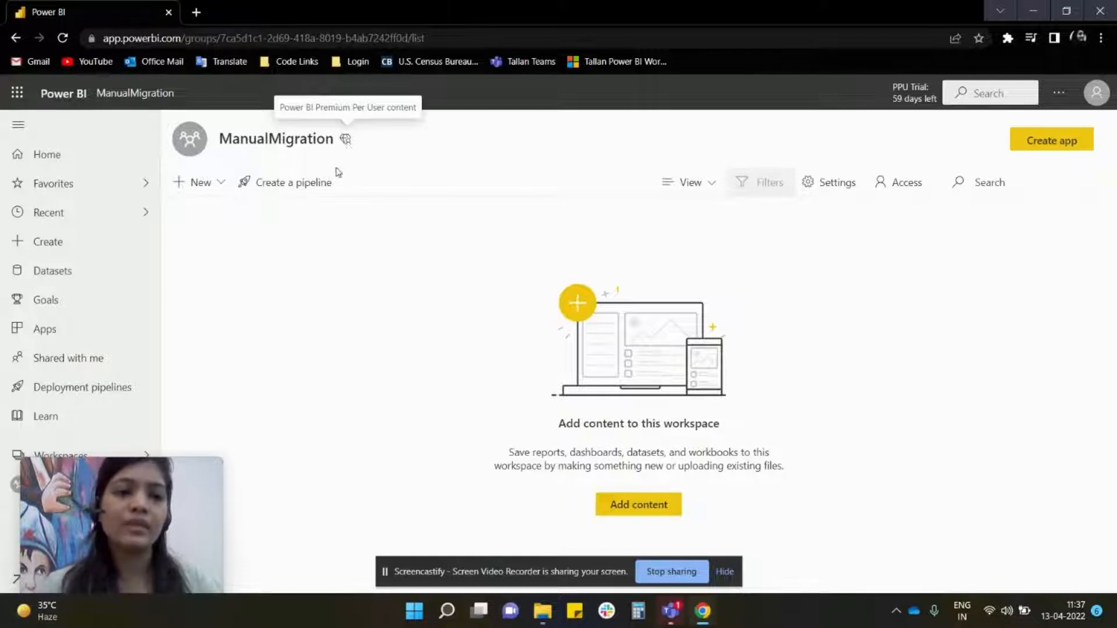
Begin adding content to the empty ManualMigration workspace by uploading a Local File
click(200, 182)
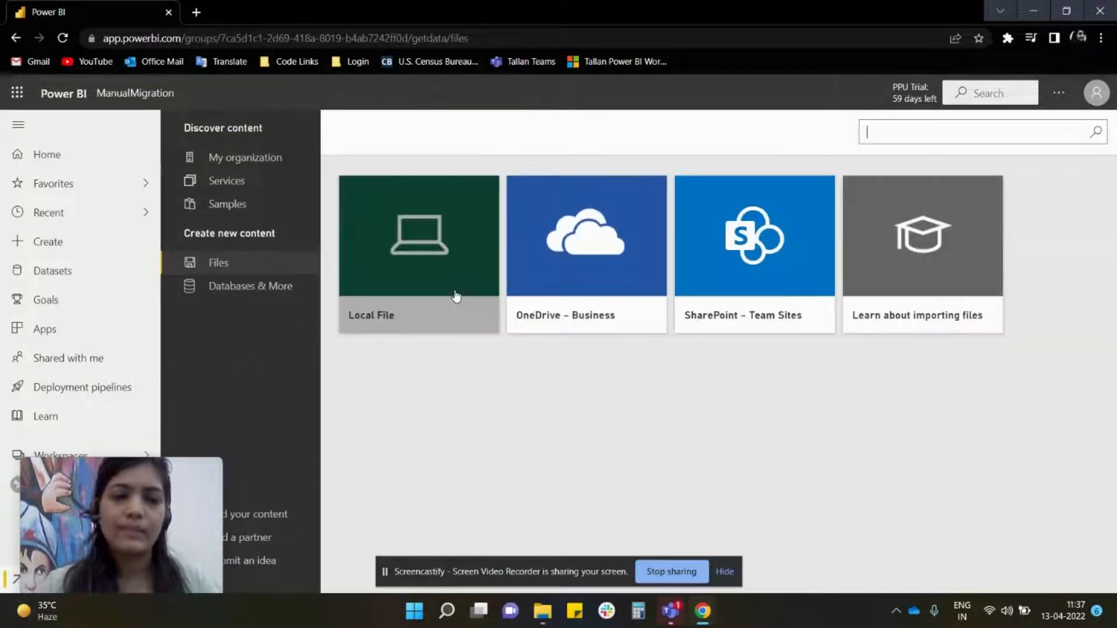
click(419, 252)
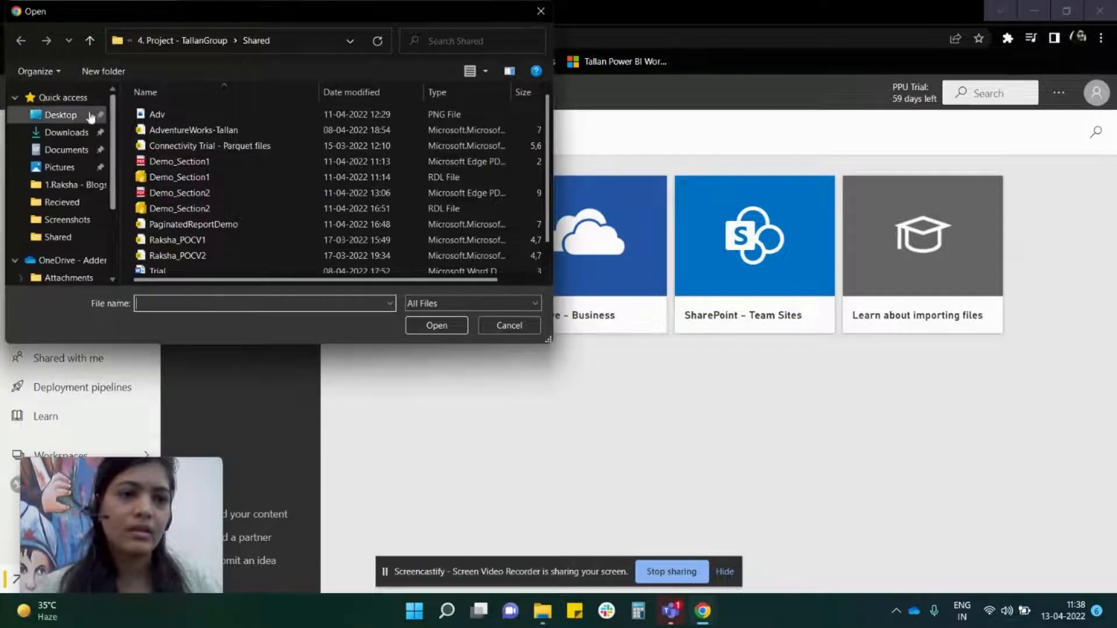
Choose the TRIAL RDL file from the Desktop and confirm its upload into ManualMigration
click(59, 115)
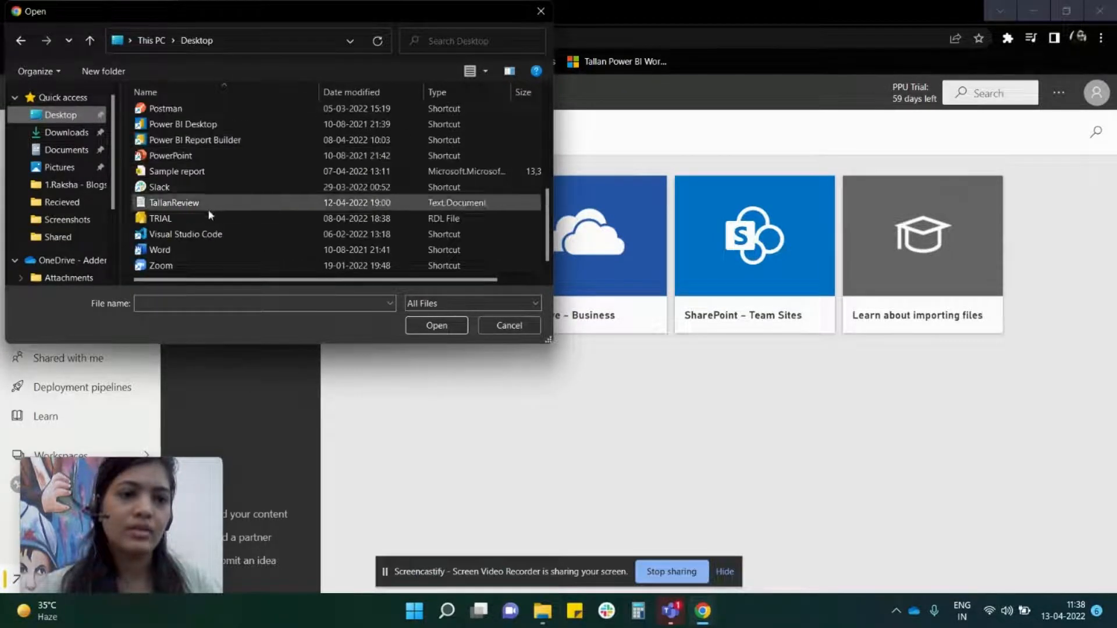
mouse_move(278, 210)
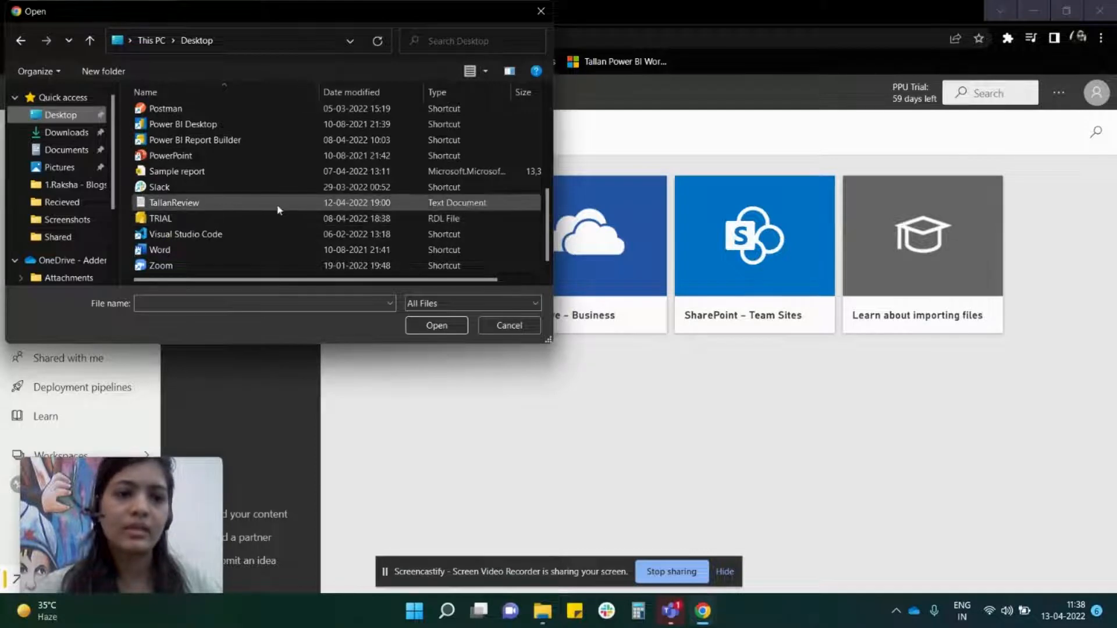
click(161, 217)
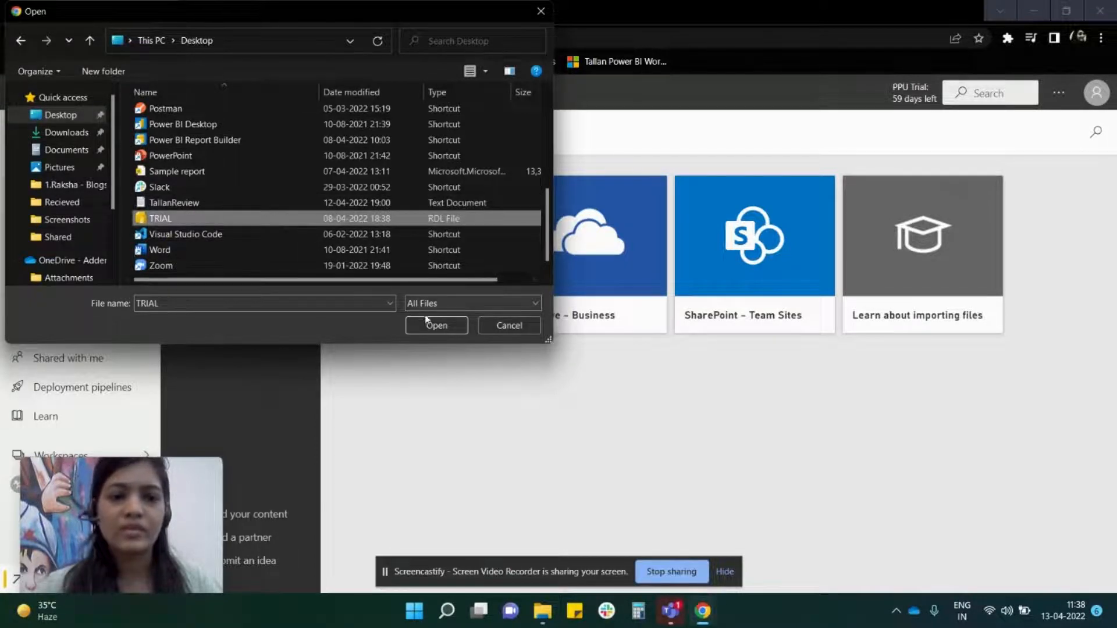
click(437, 325)
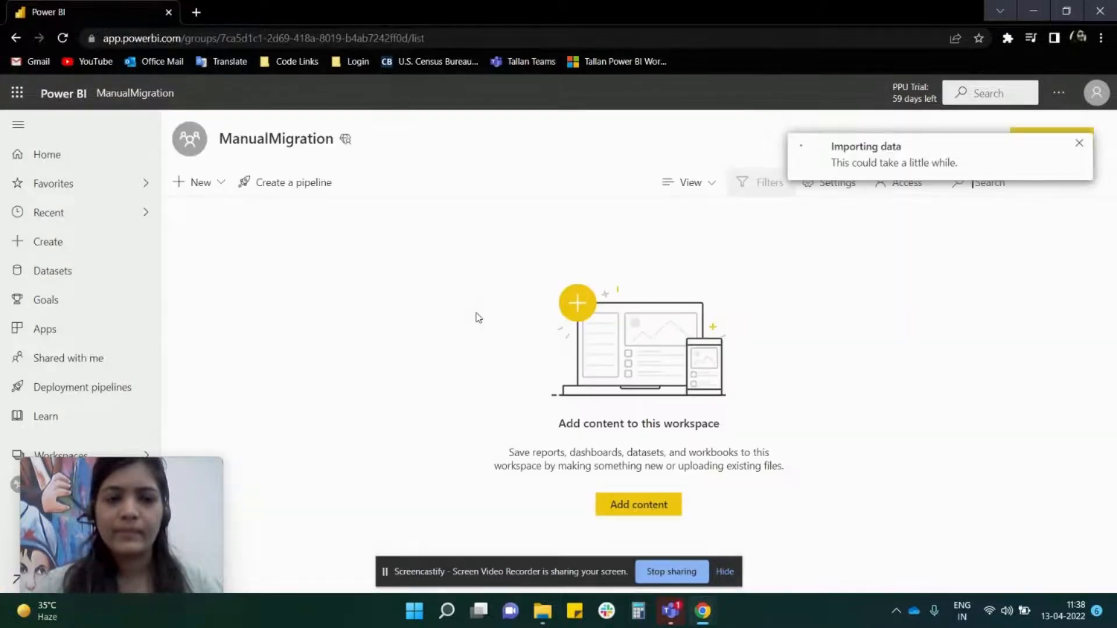
click(1080, 143)
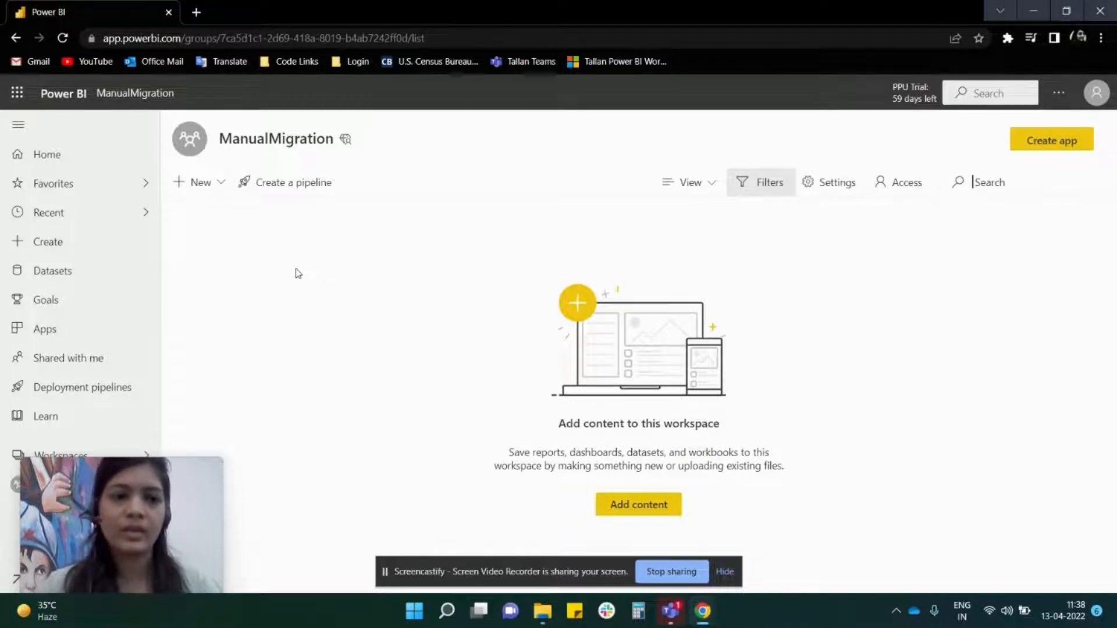
mouse_move(84, 260)
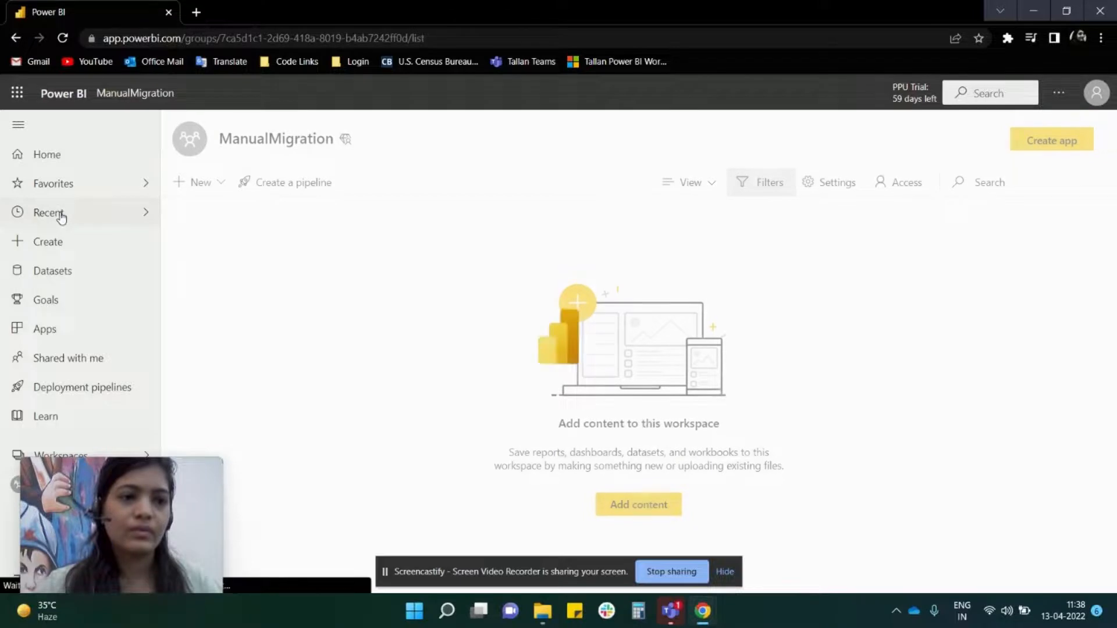
View the Recent list showing ManualMigration and the TRIAL report
click(48, 212)
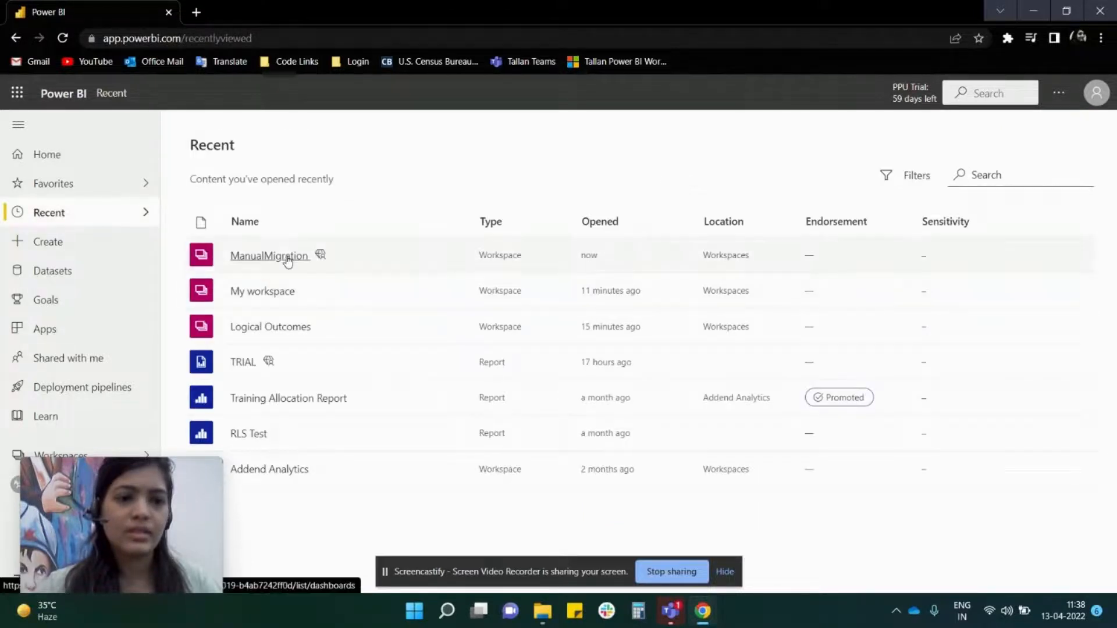
mouse_move(252, 373)
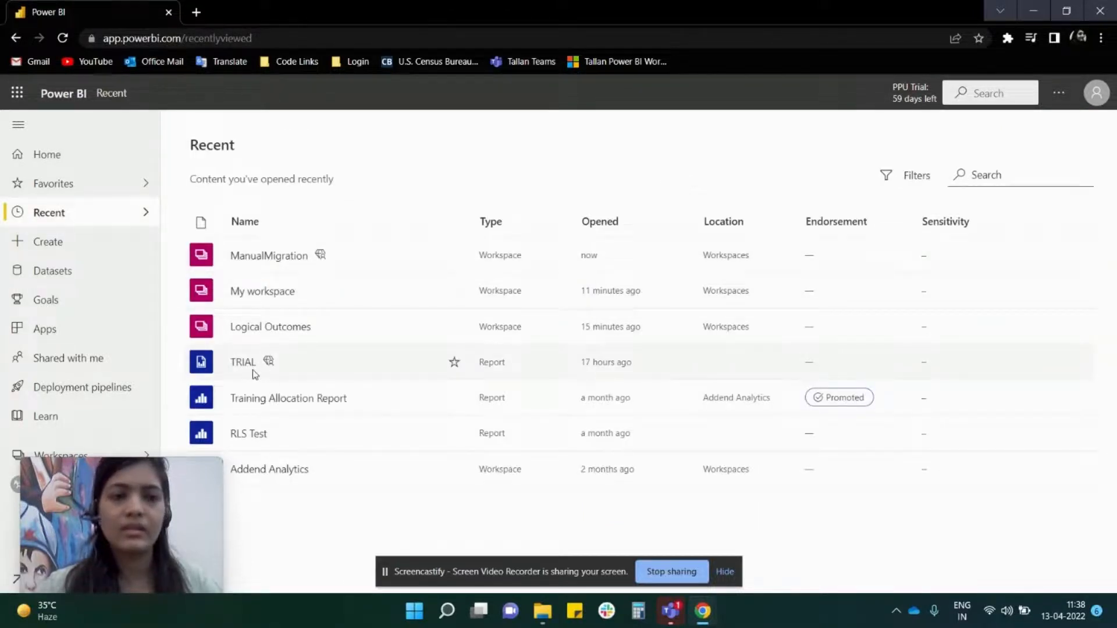